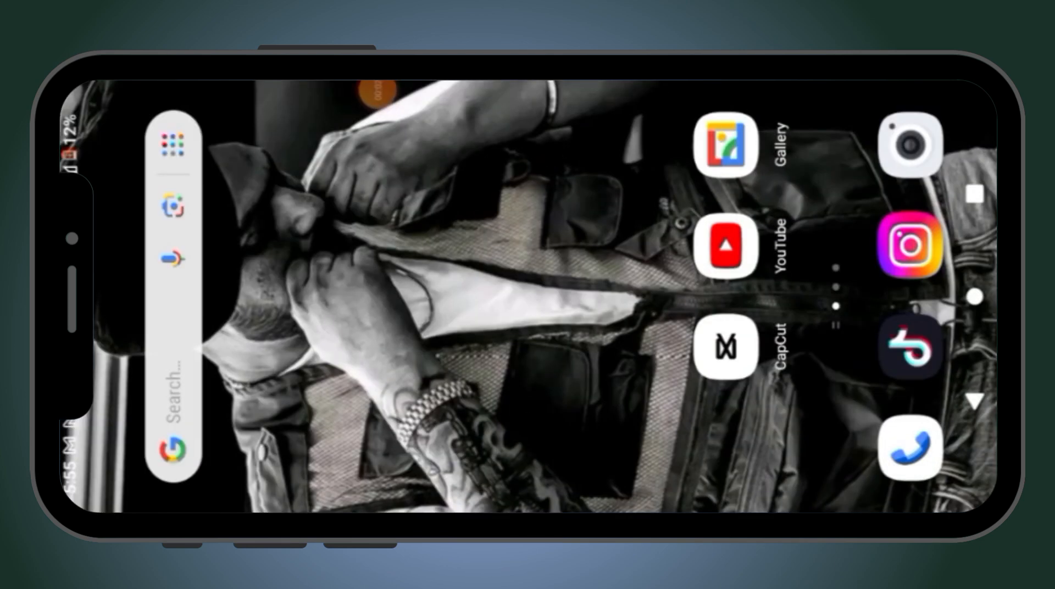
- Launch YouTube from the home screen to reach its home feed
click(725, 245)
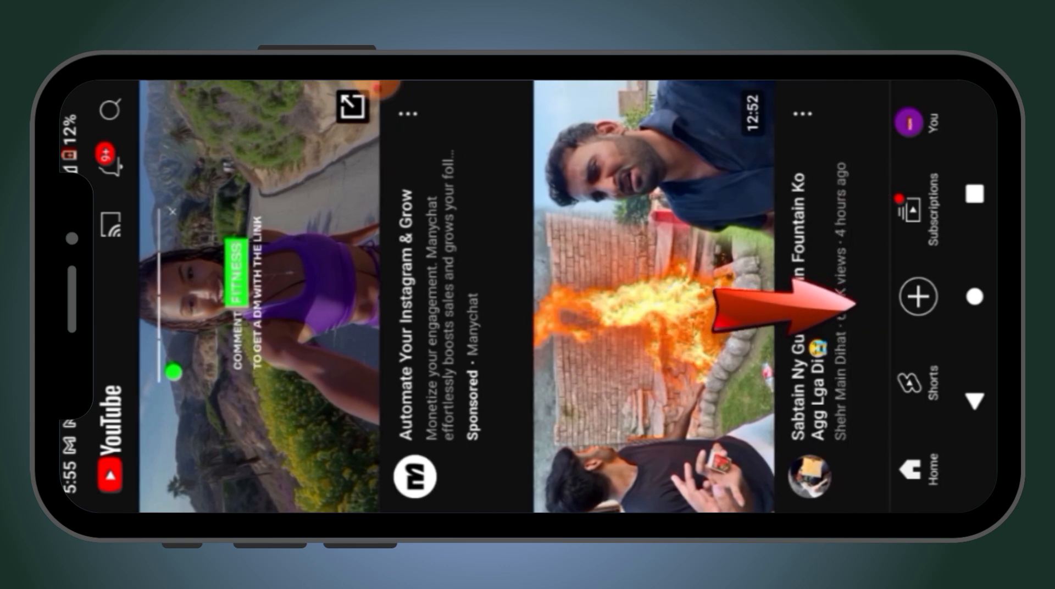
- Start a new upload and pick the 1:35 video from the phone's gallery
click(917, 296)
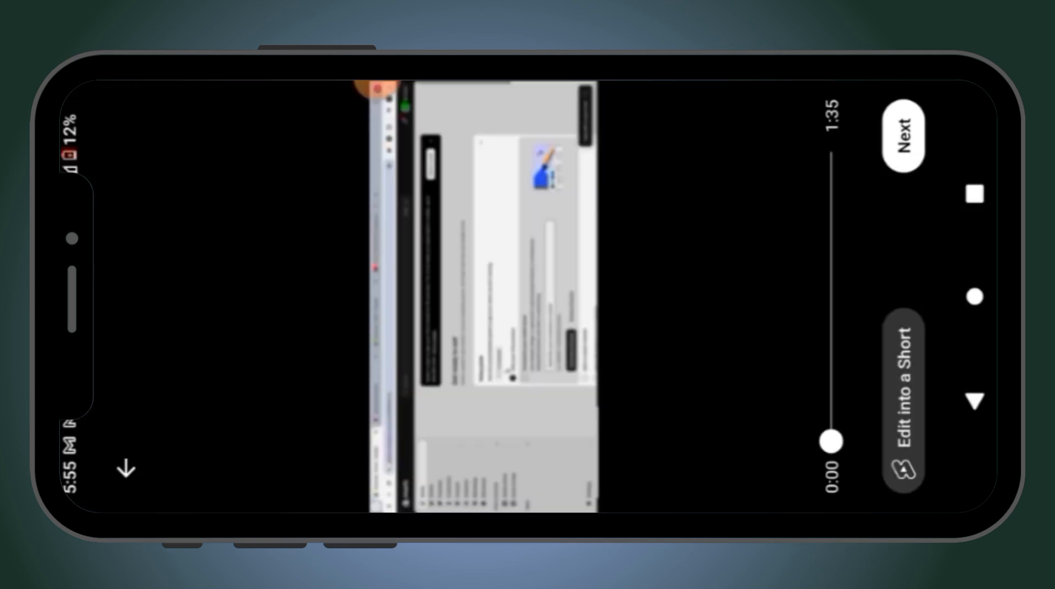
- Continue past the preview, keep the chosen thumbnail and reach the Add details form
click(902, 135)
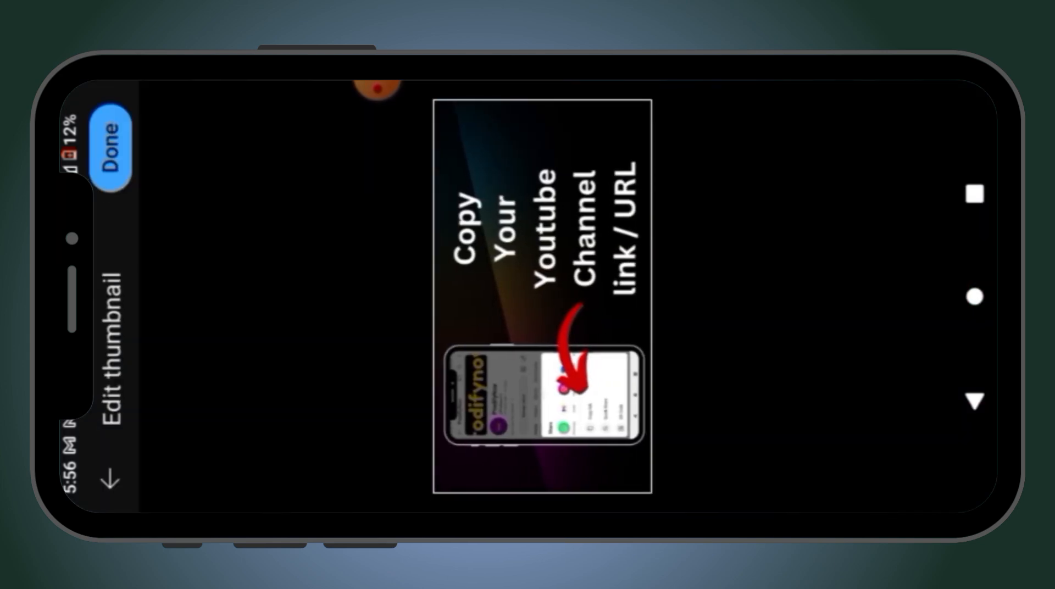
click(114, 139)
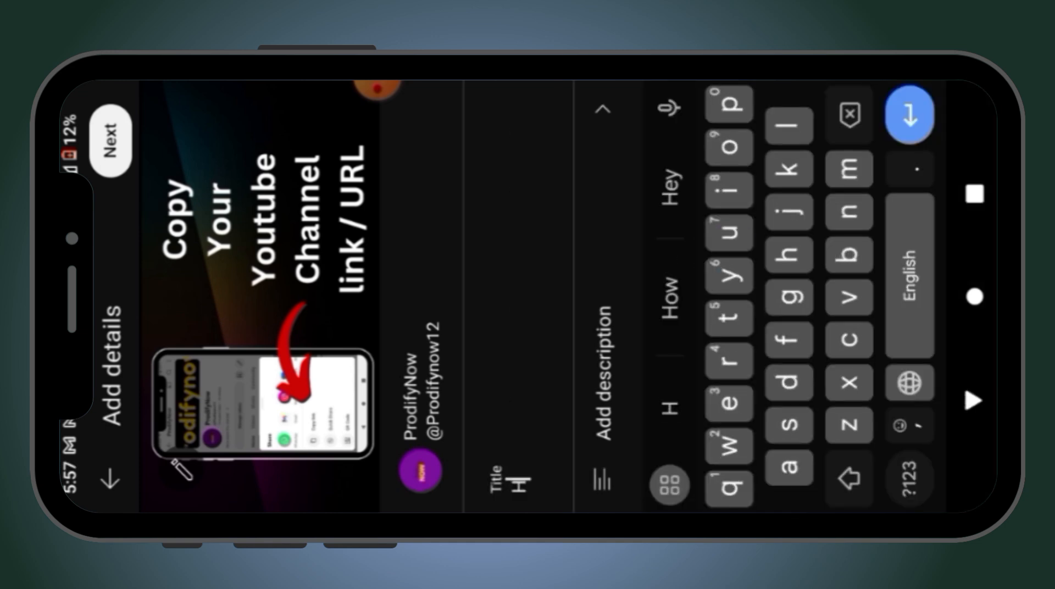
- Enter 'How to copy YouTube channel link' as both the title and the description
text(How to copy YouTube)
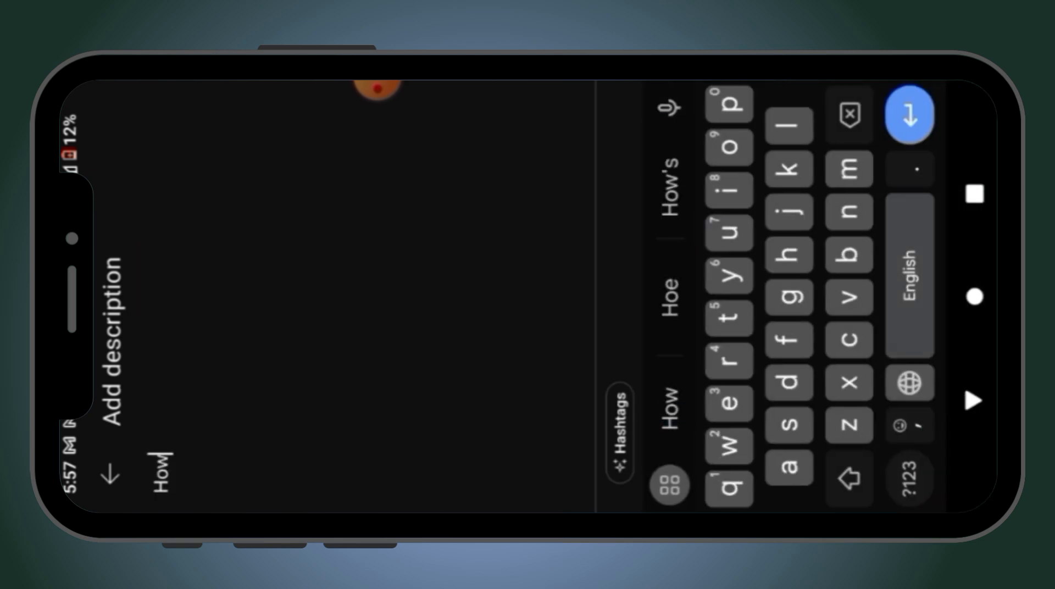
text(to copy YouTube channel link)
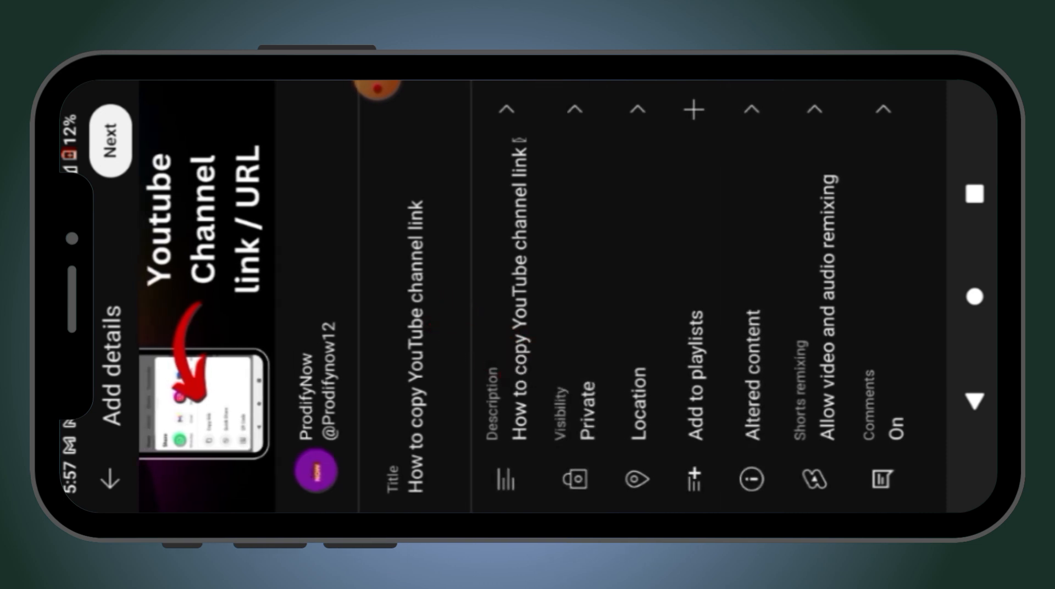
- Set visibility to Schedule with a release on Sep 6, 2024 at 7:45 AM
click(592, 418)
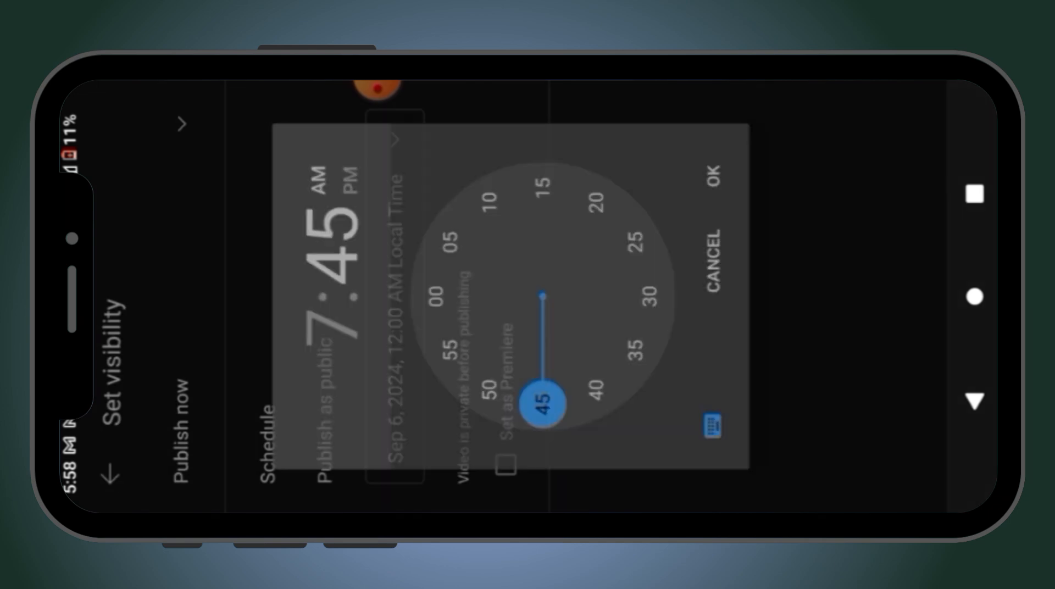
- Confirm 7:45 AM, mark it not made for kids, upload, and view it scheduled in Videos
click(716, 176)
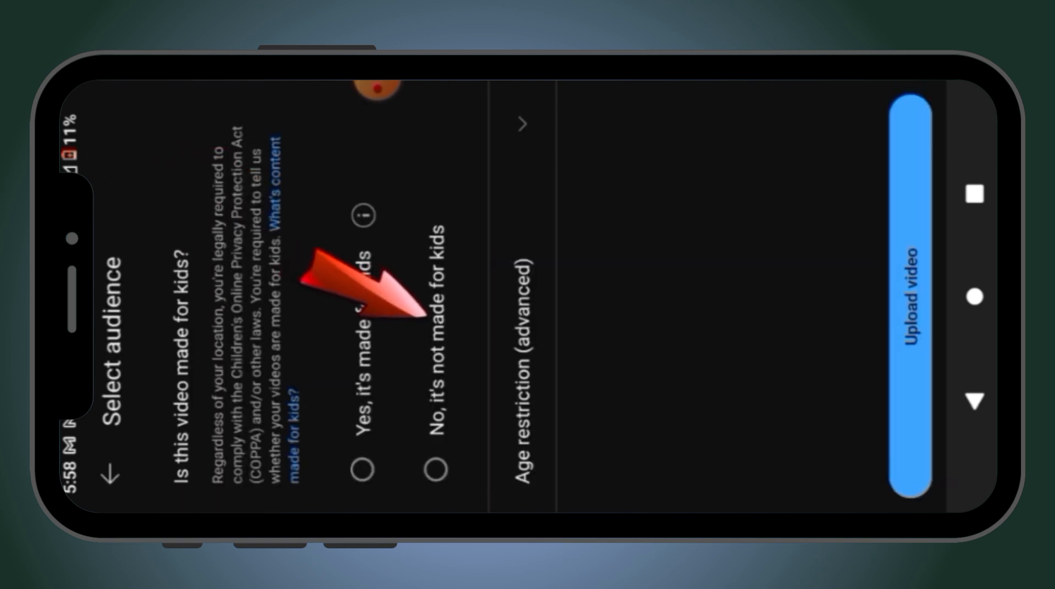
click(441, 469)
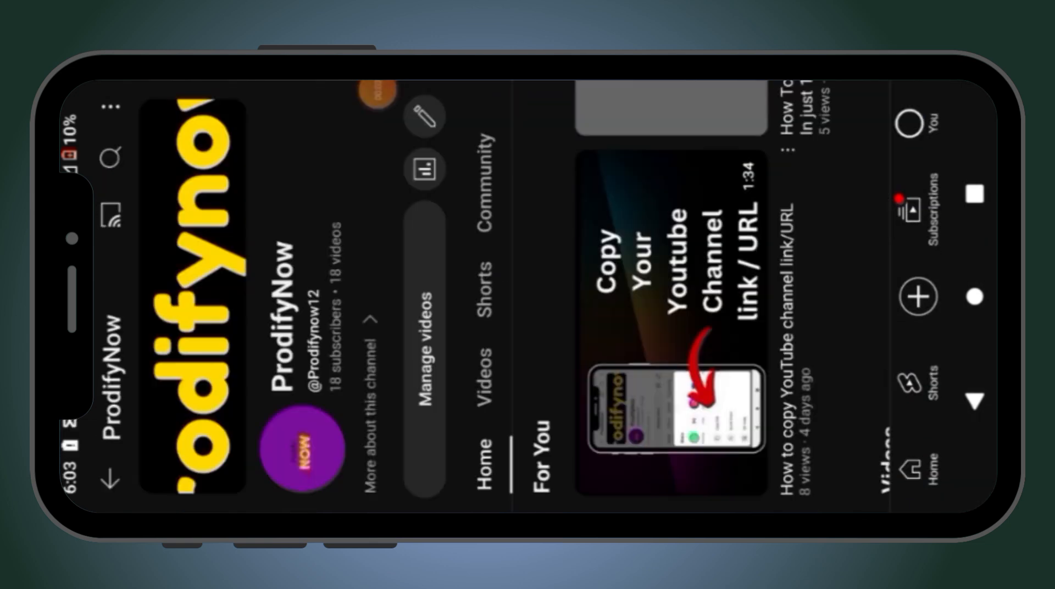
click(483, 370)
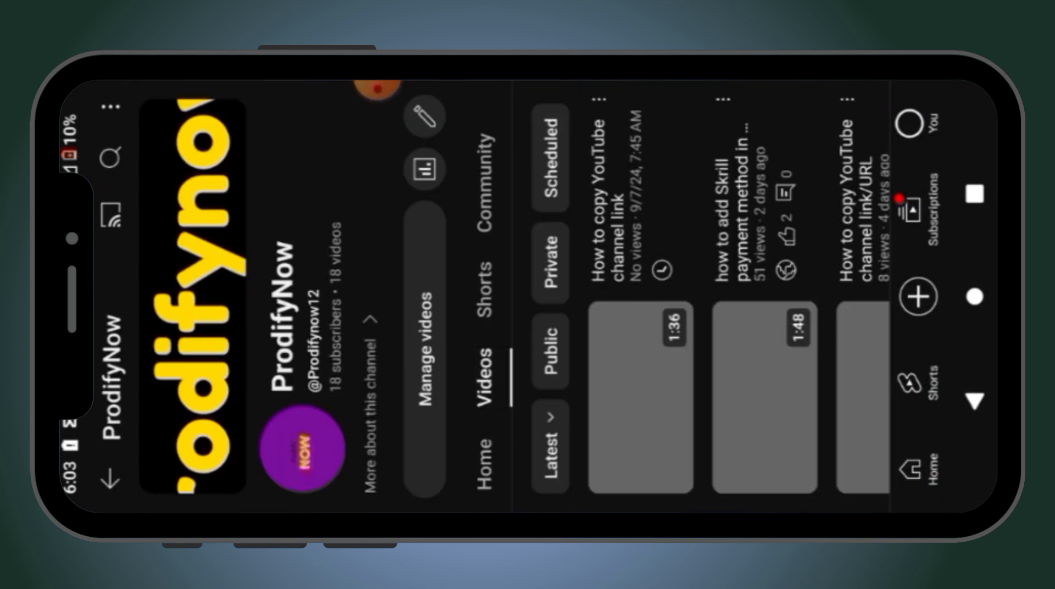